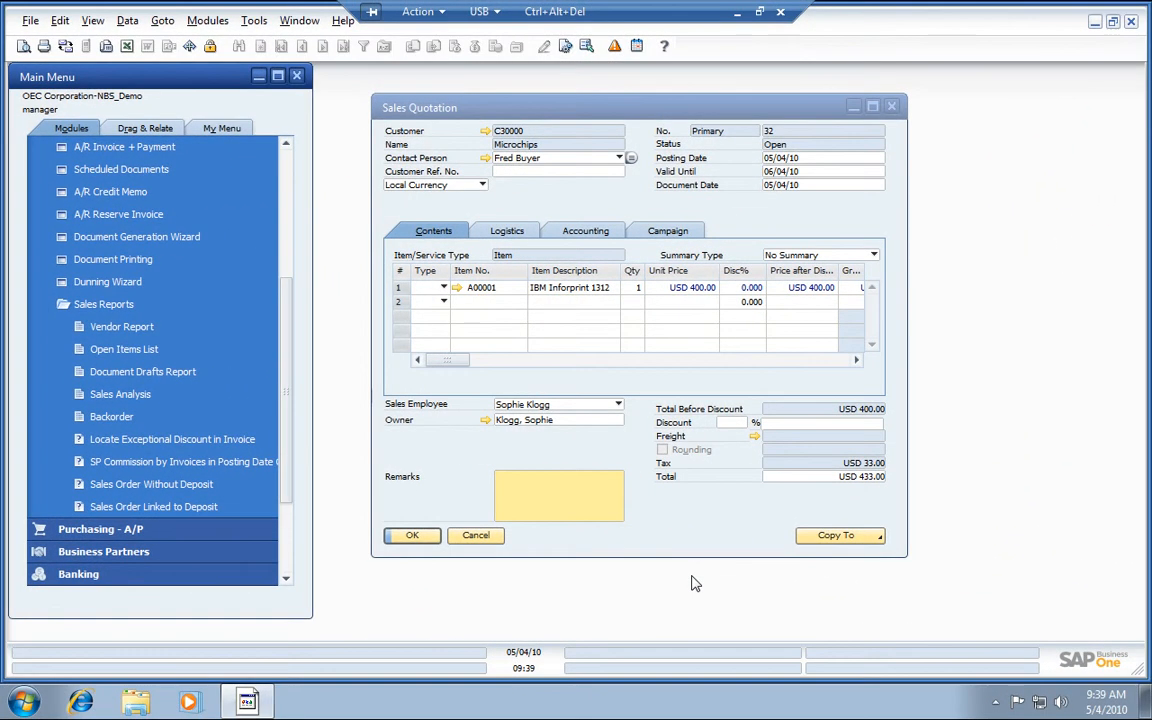
mouse_move(710, 490)
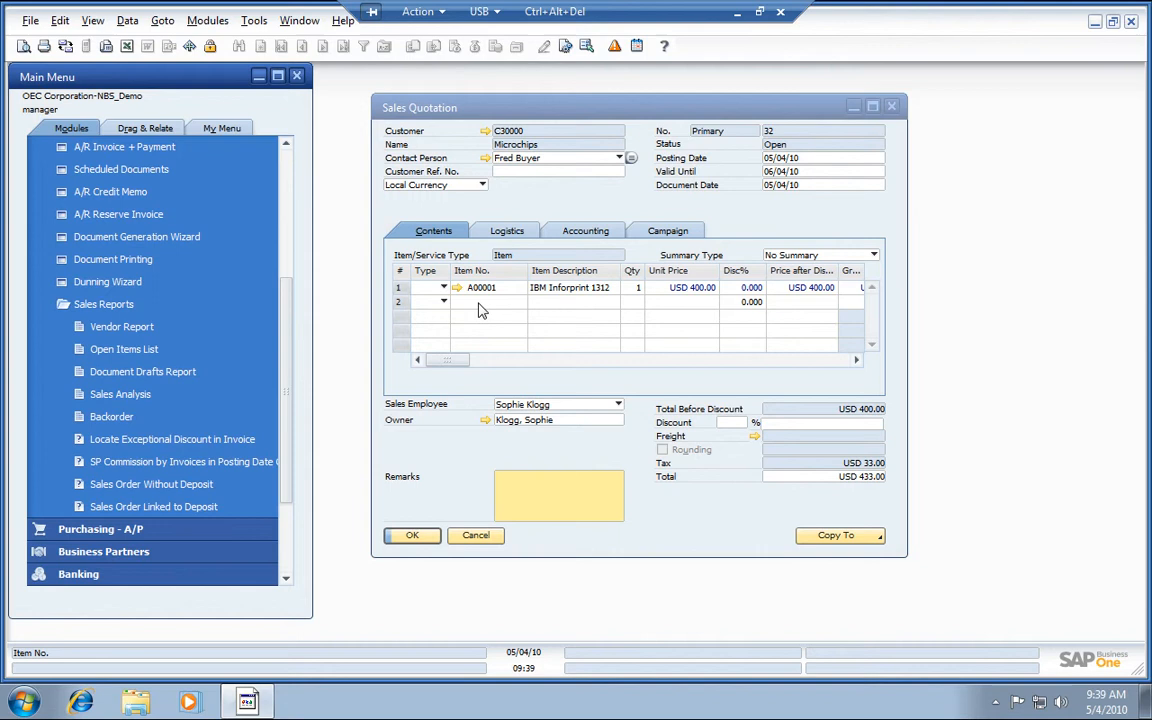
mouse_move(124, 348)
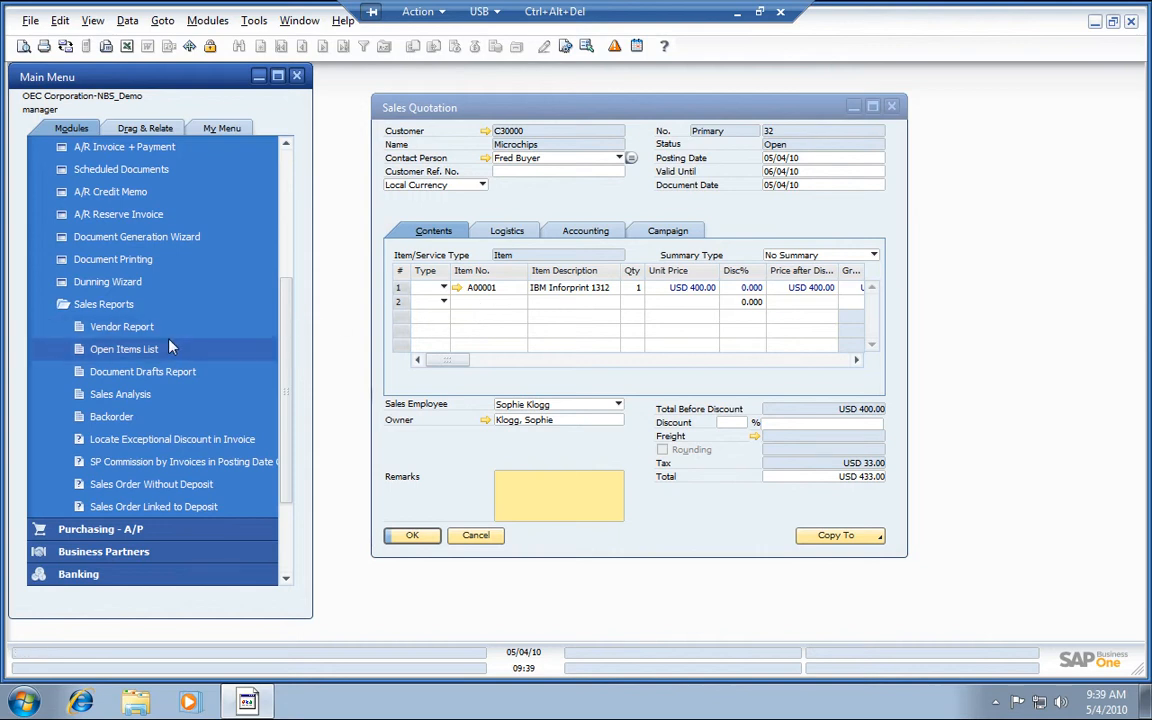
- In the Vendor Report for quote 32, send by e-mail to Acme, fax to Far East Imports, and set Lasercom
left_click(121, 326)
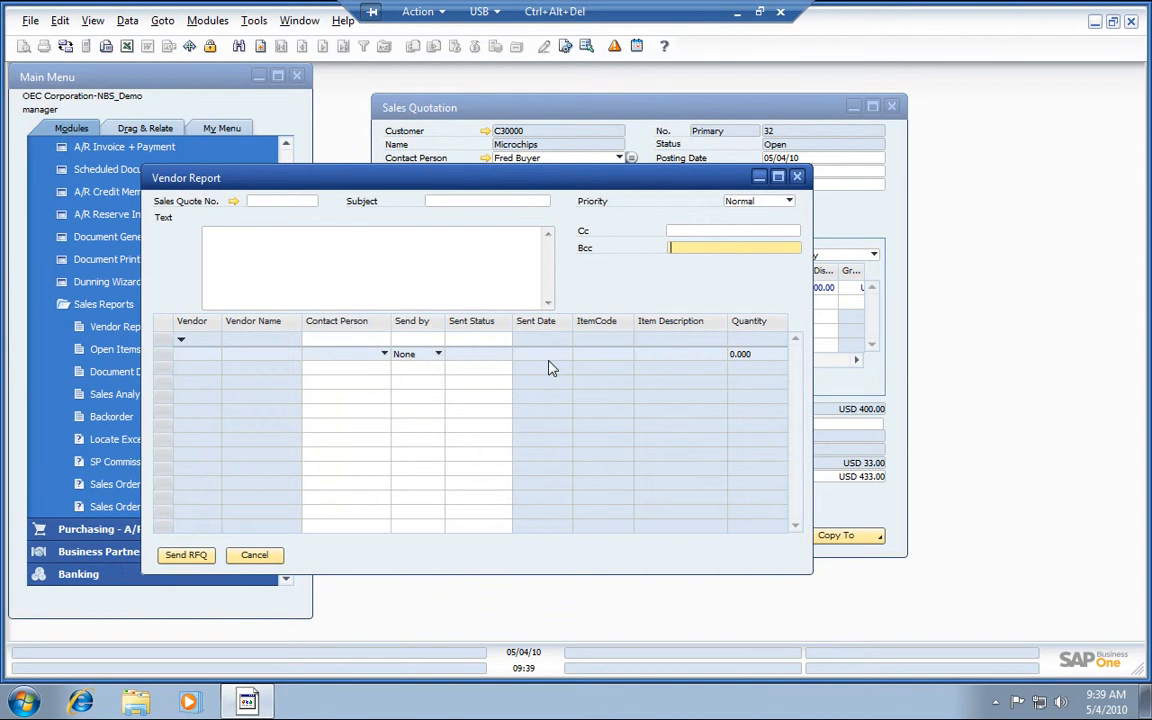
type("3")
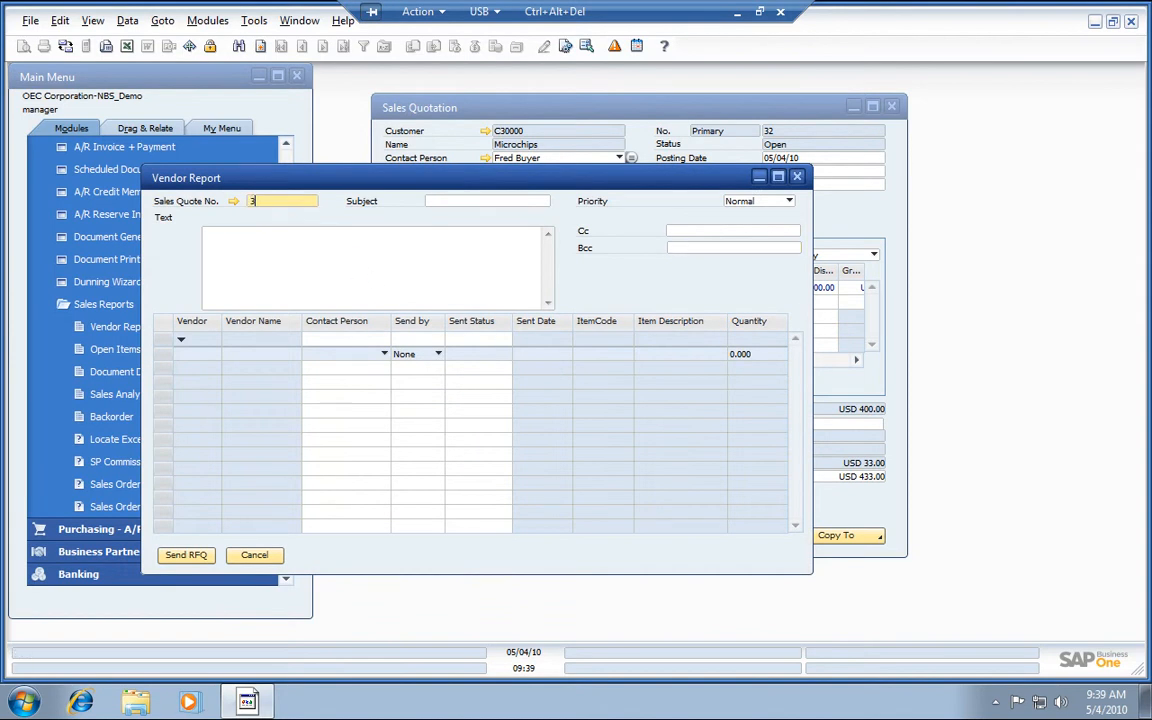
type("2")
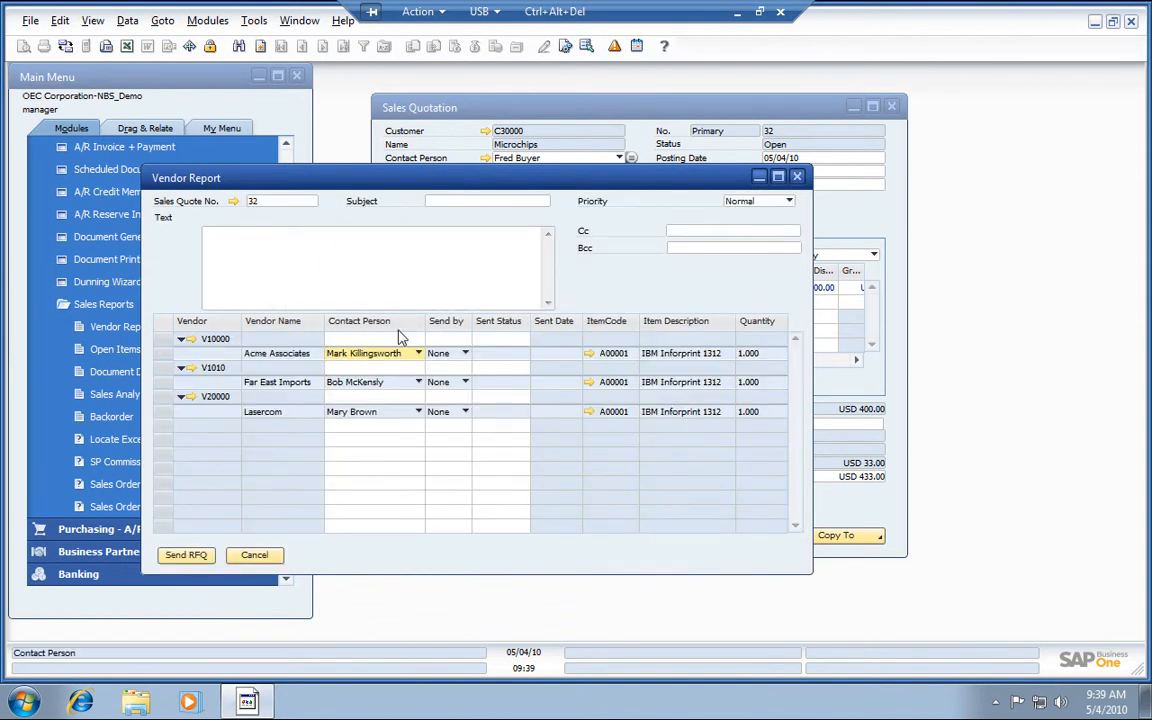
left_click(438, 353)
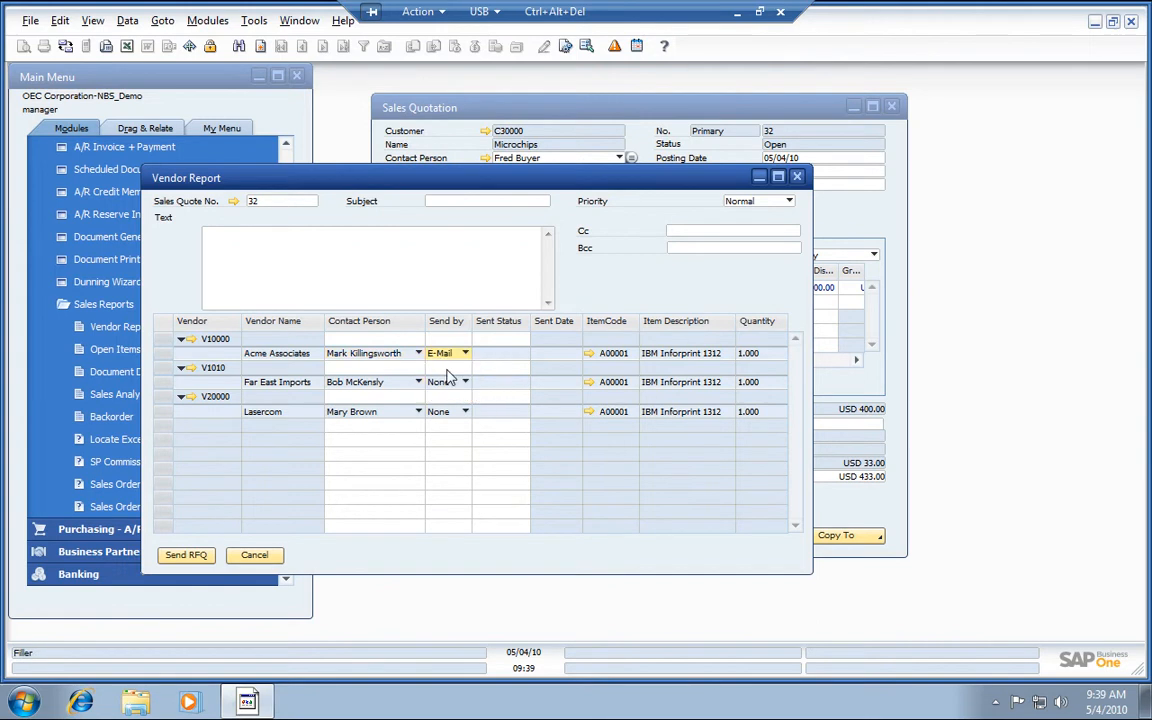
left_click(447, 411)
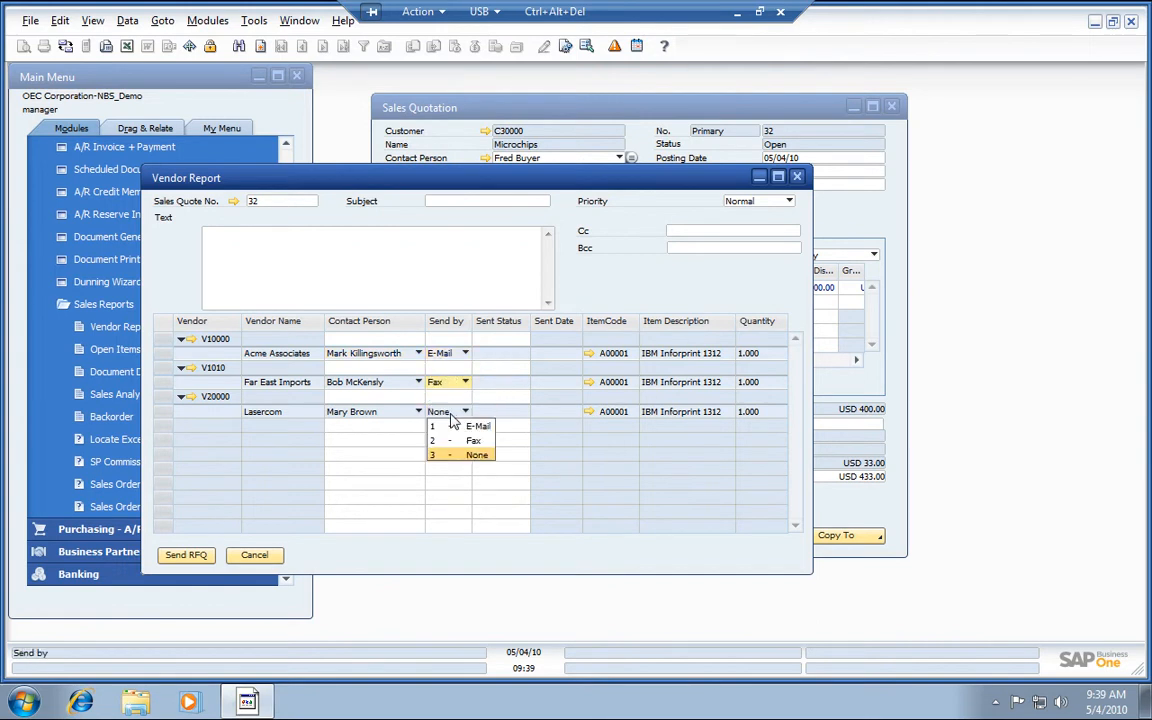
left_click(477, 426)
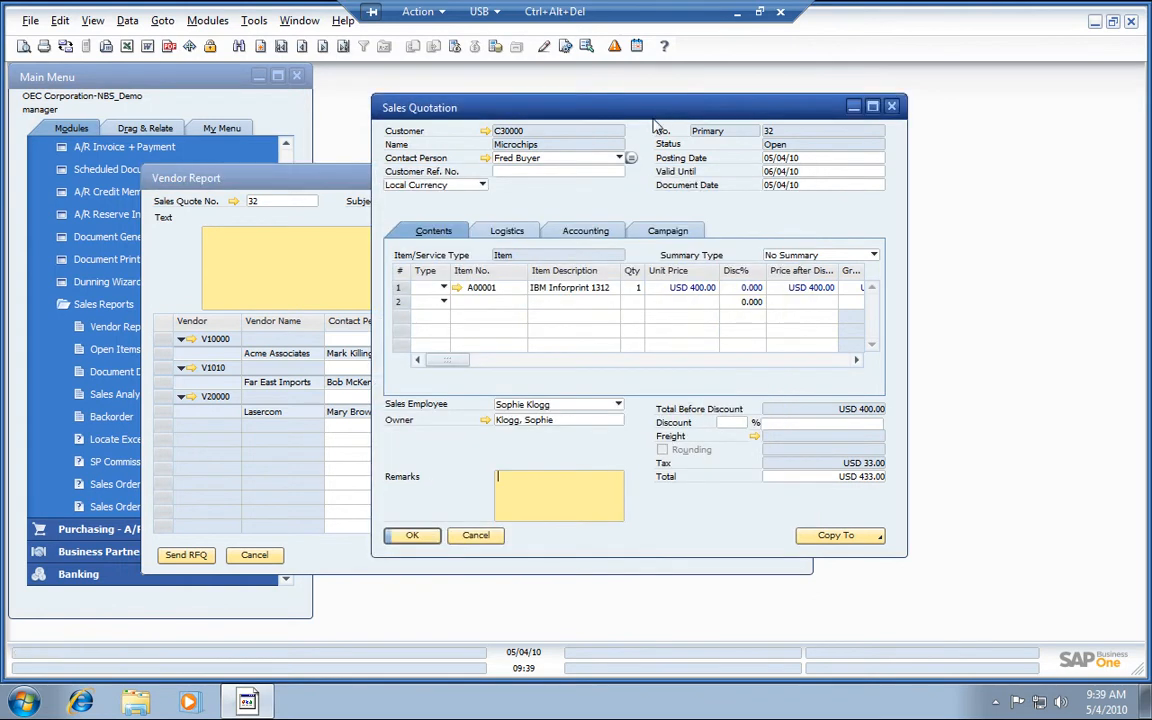
- Add vendor prices 395.00 (Acme), 400.00 (Far East Imports) and 390.00 (Lasercom) to quote 32
left_click(507, 230)
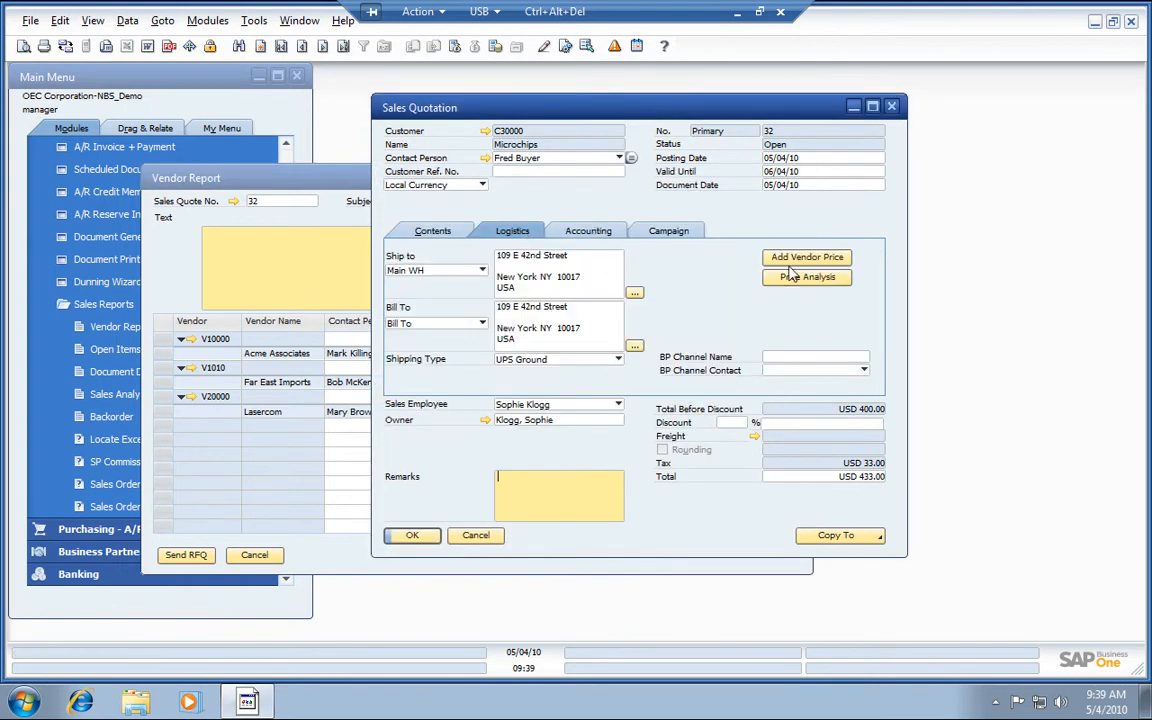
left_click(806, 257)
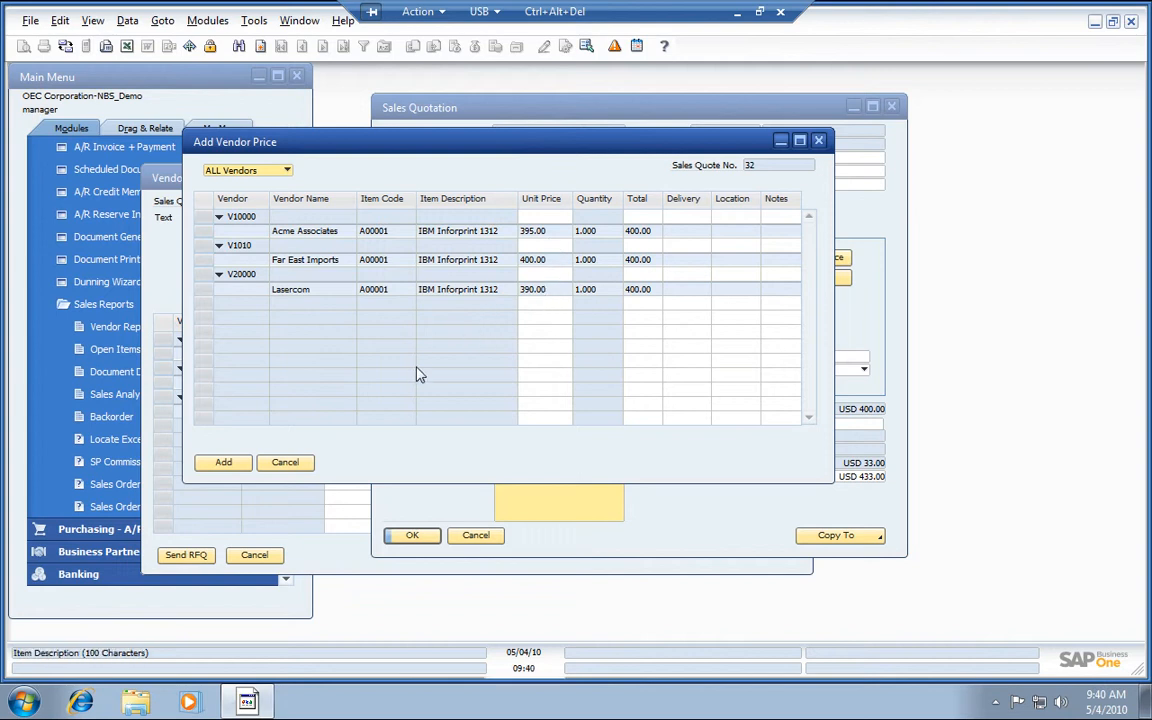
left_click(285, 462)
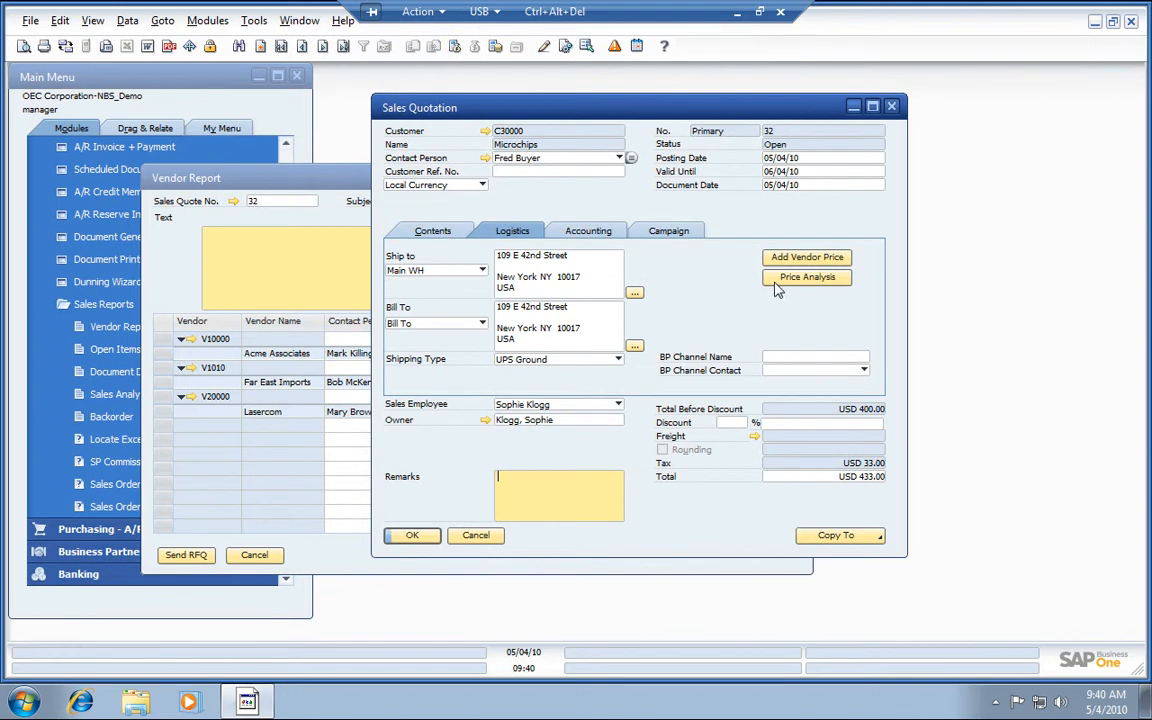
- Run Price Analysis on quote 32 and expand item A00001 to see its three vendor prices
left_click(806, 277)
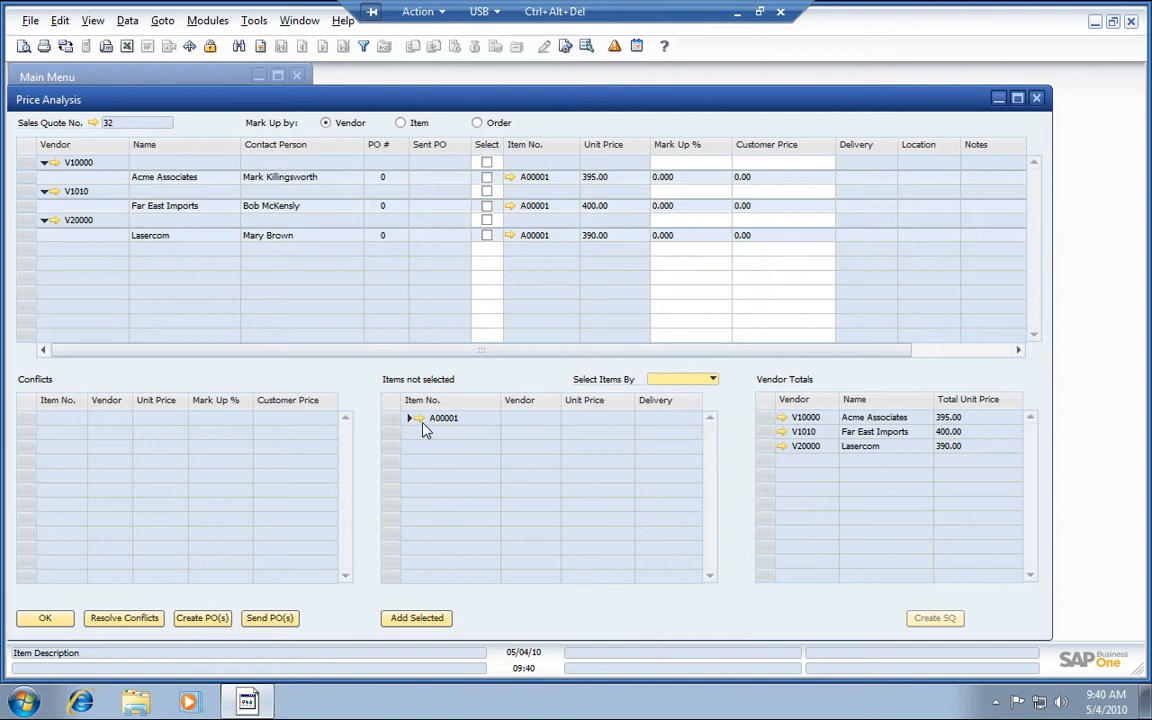
left_click(409, 418)
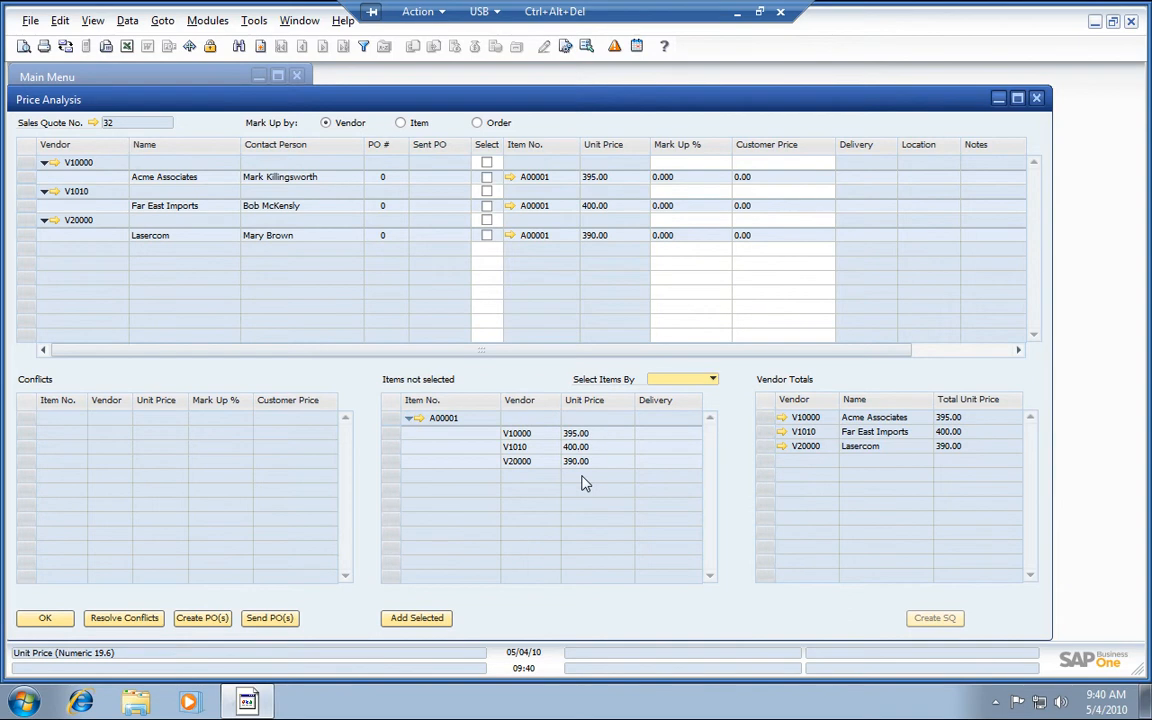
mouse_move(612, 316)
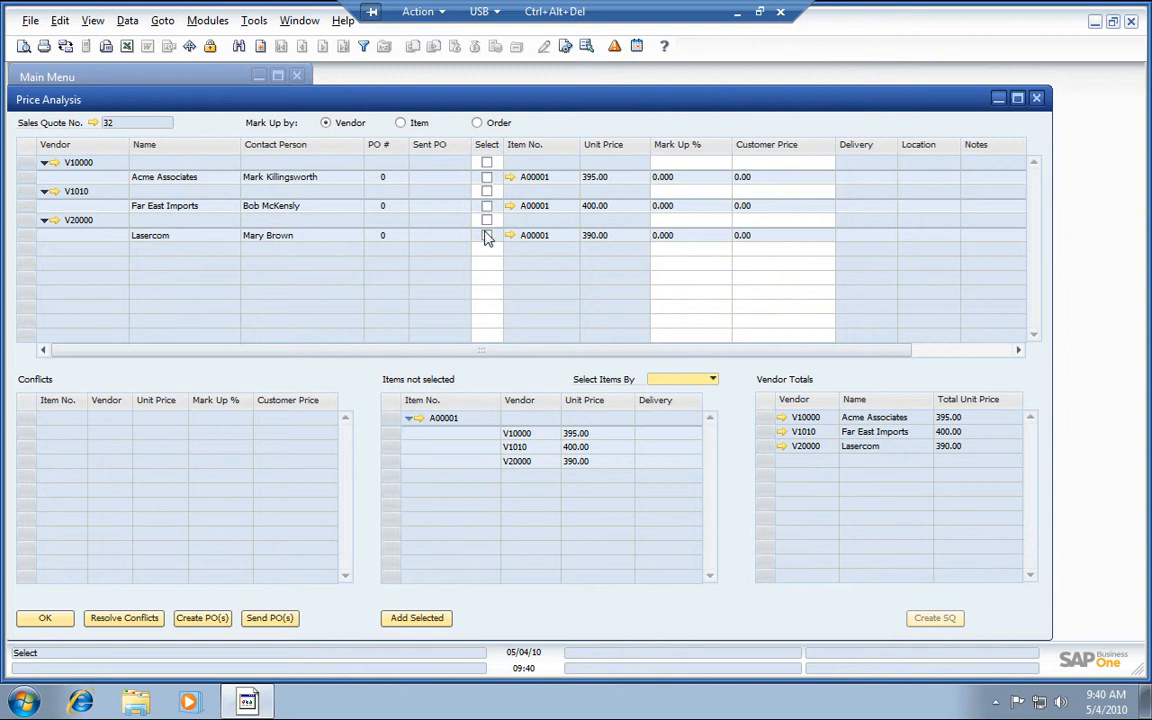
- Select Lasercom's 390.00 price with a 10% markup, giving 429.00, and update the analysis
left_click(487, 235)
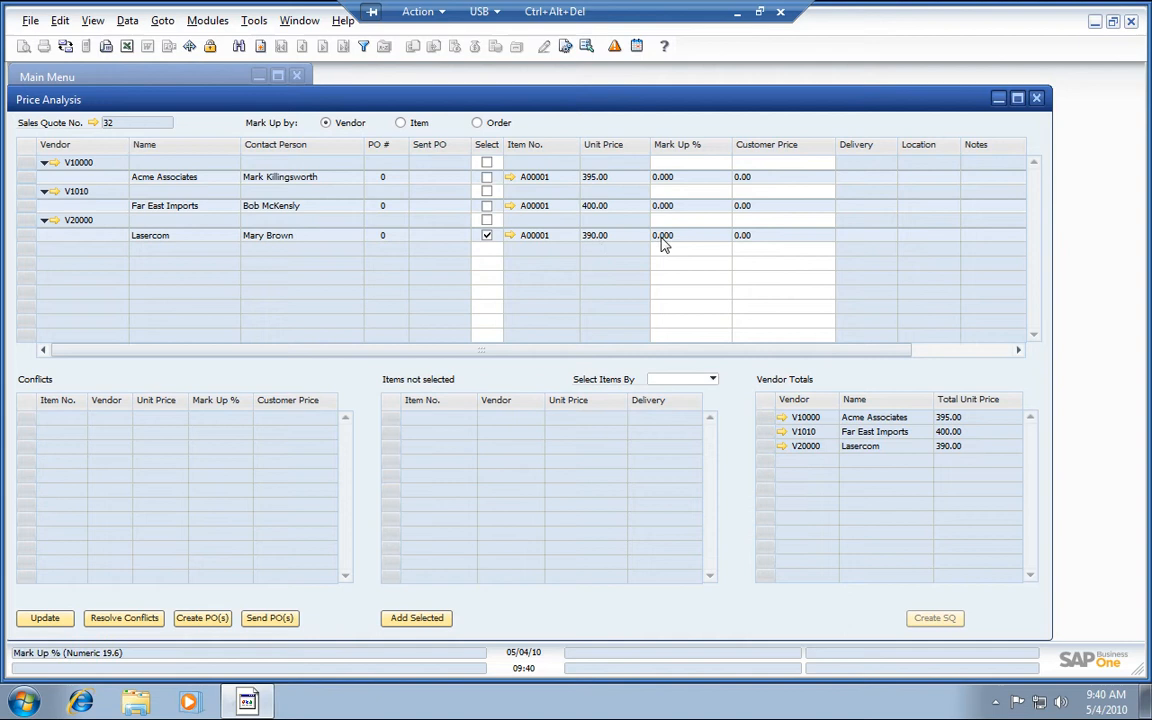
type("10")
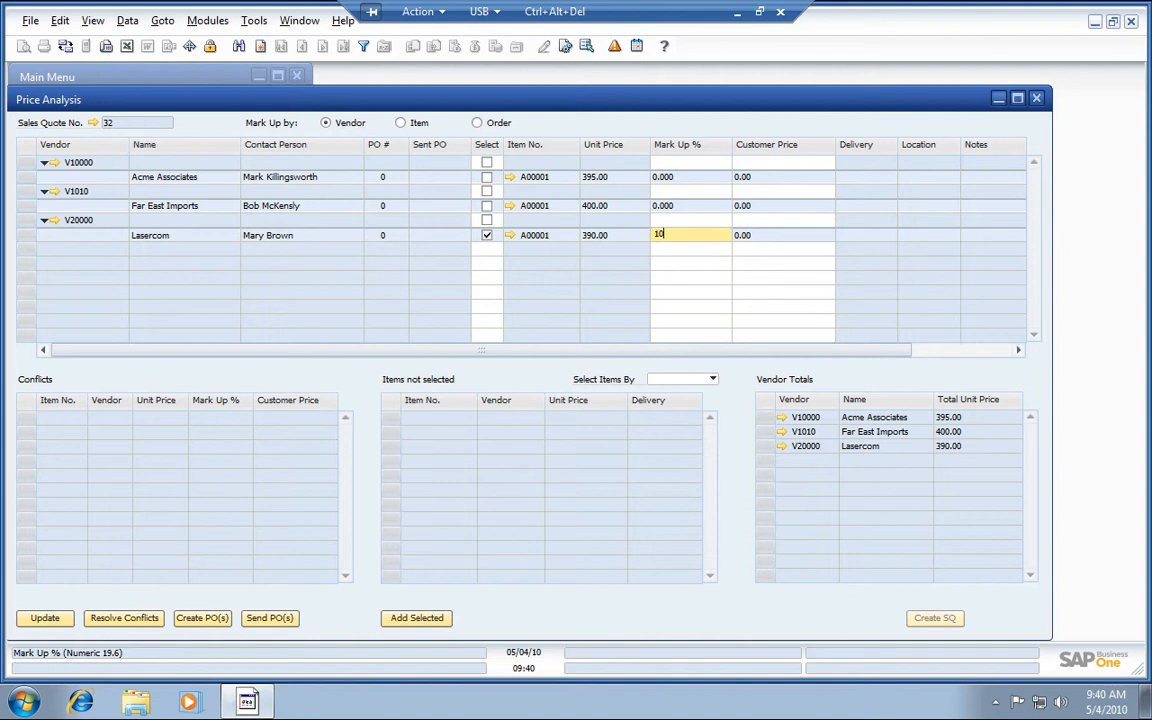
key("Tab")
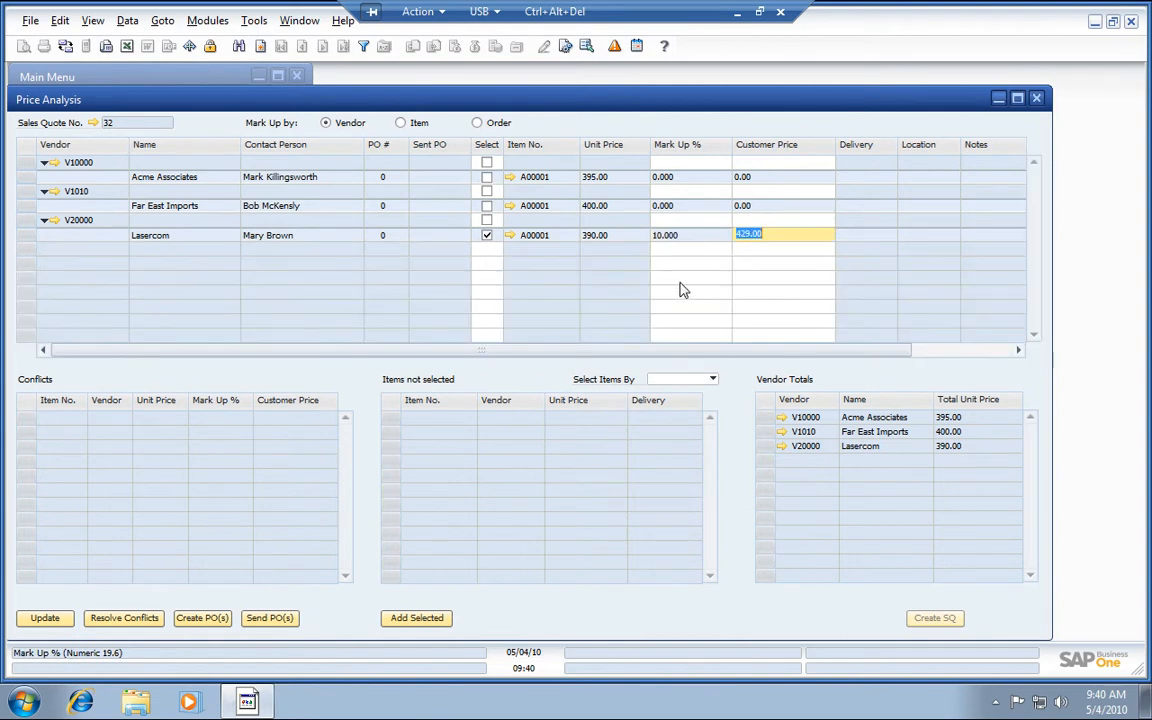
mouse_move(728, 278)
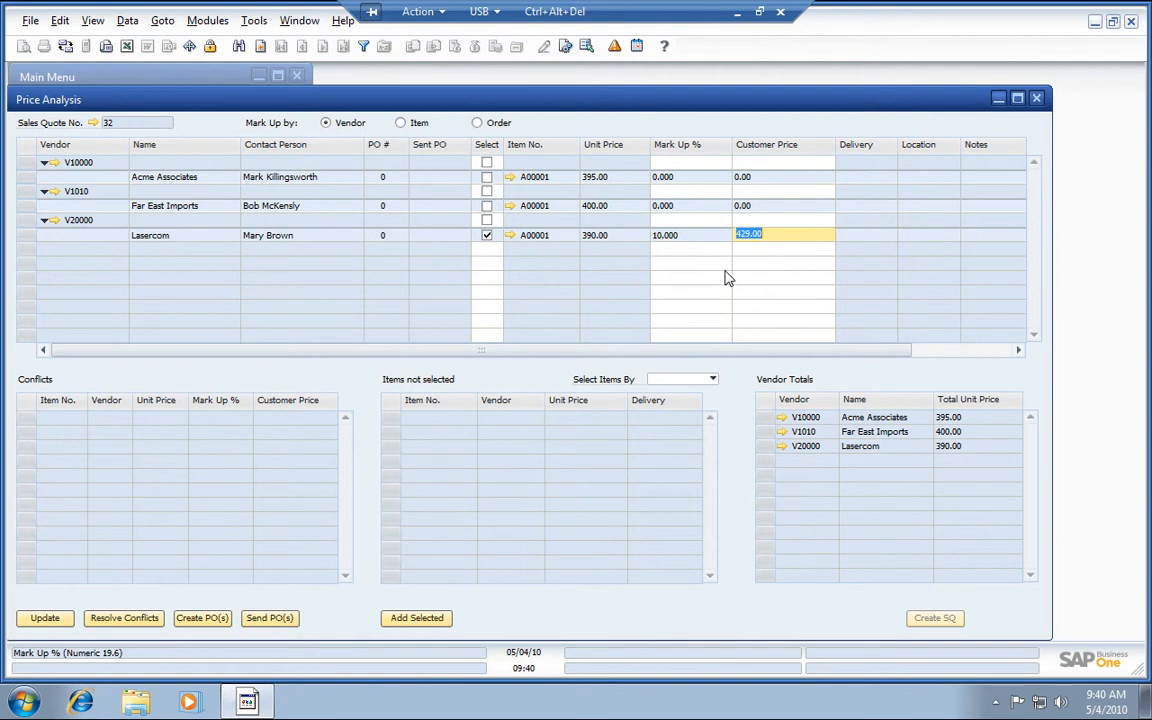
left_click(44, 618)
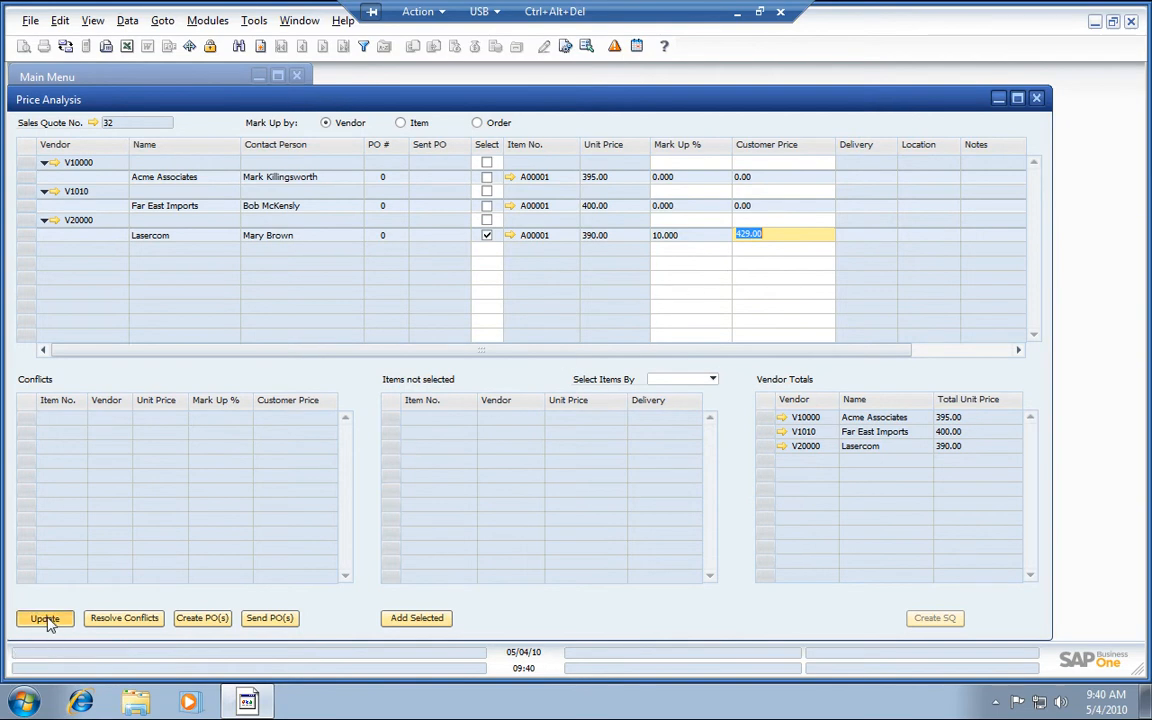
left_click(44, 618)
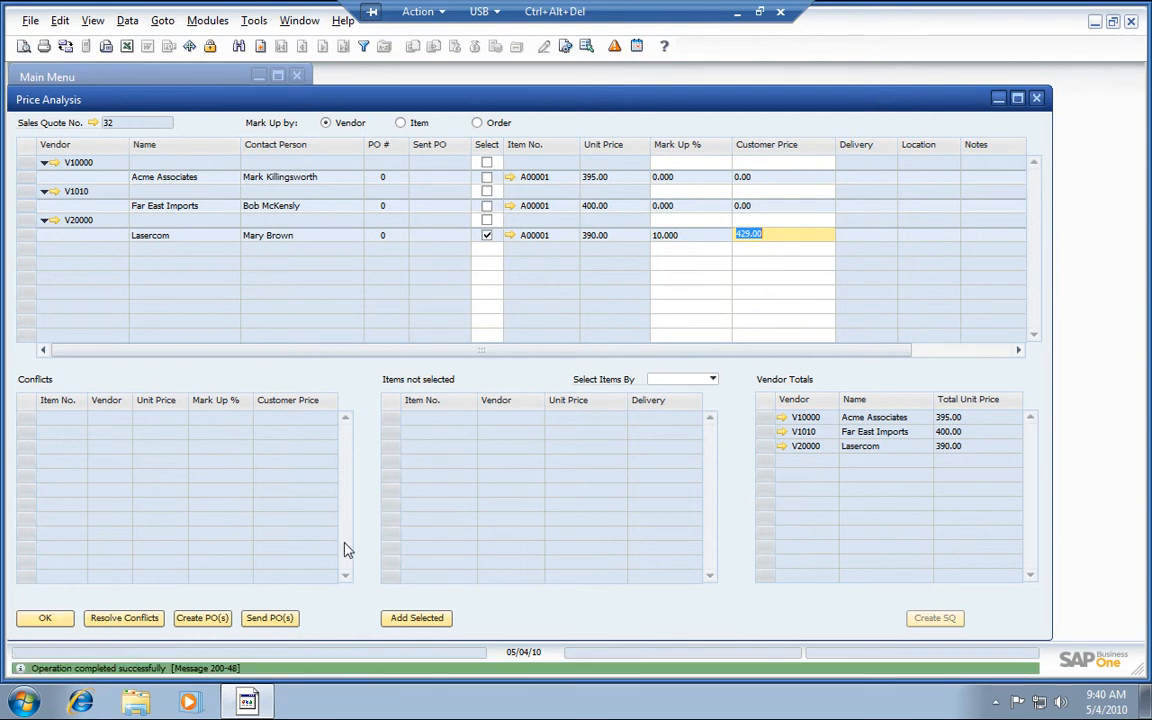